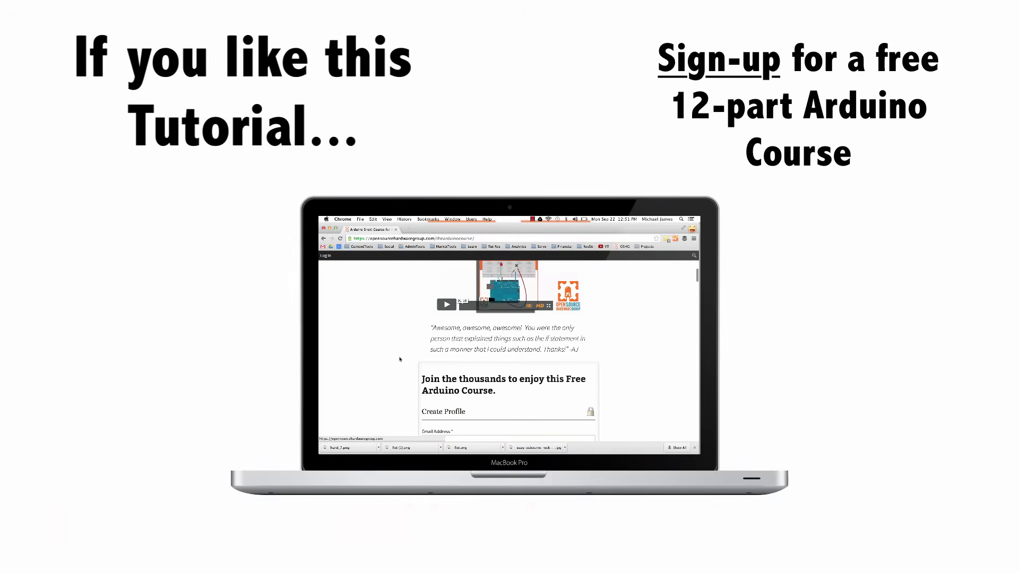
# Step: Load the Blink example (File > Examples > 01.Basics) that toggles the LED on pin 13, shown full-size
pyautogui.scroll(-3)
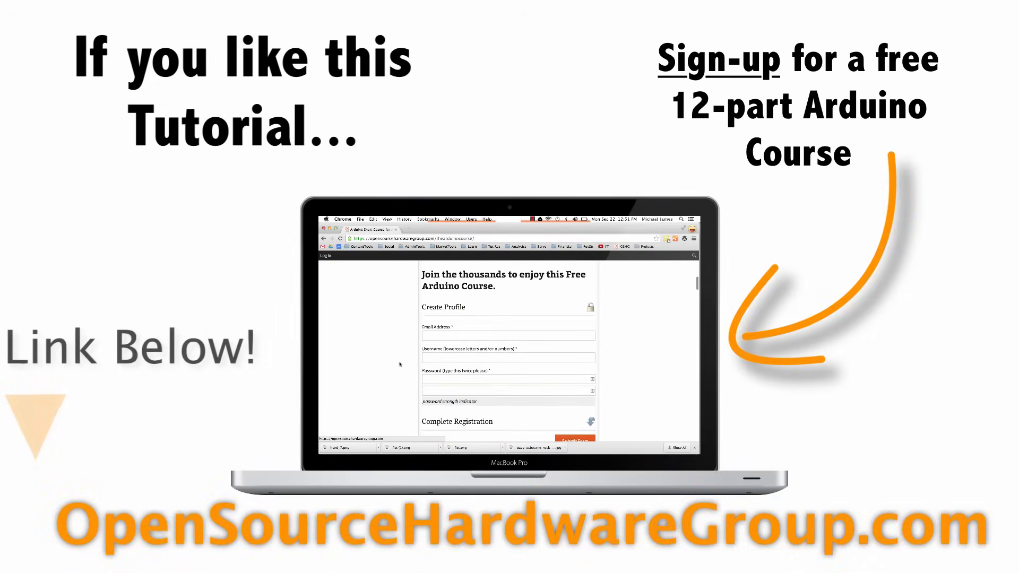
pyautogui.scroll(-3)
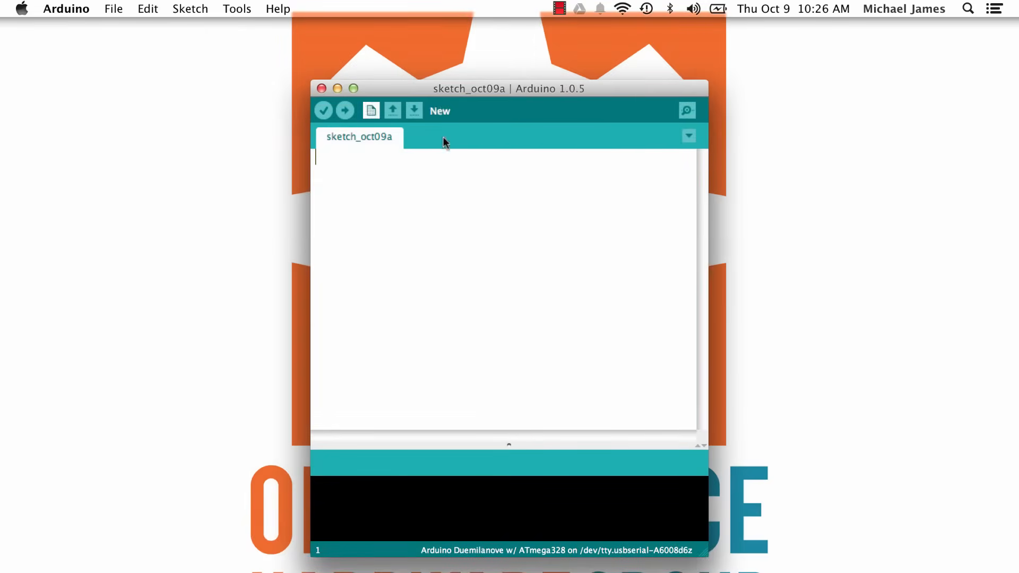
pyautogui.click(354, 88)
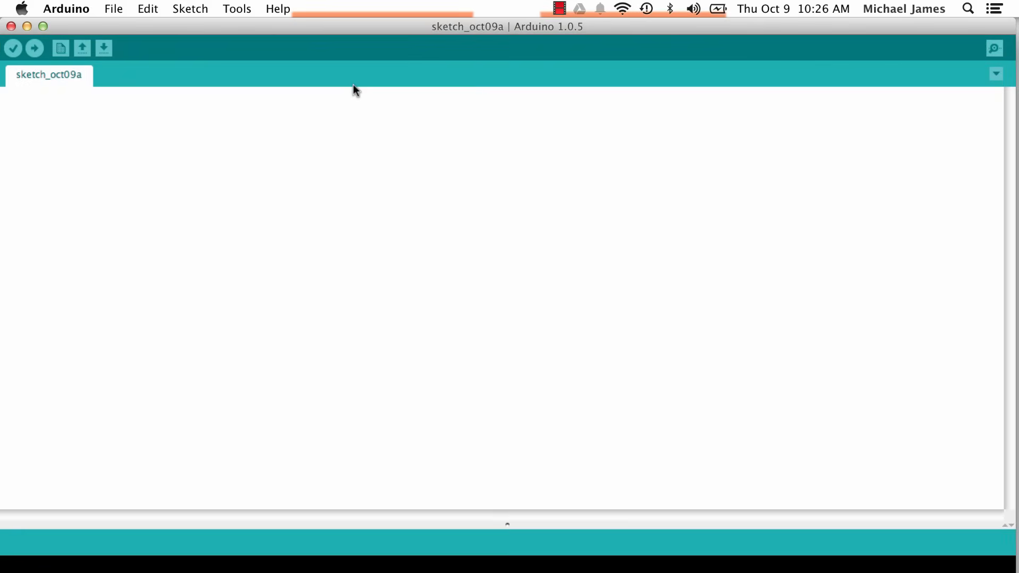
pyautogui.click(113, 9)
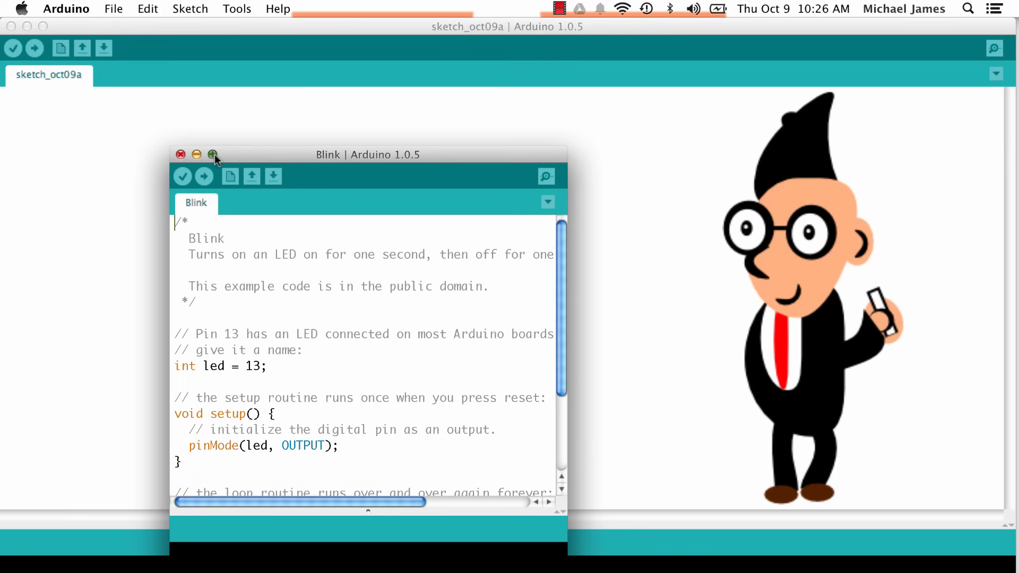
pyautogui.click(212, 155)
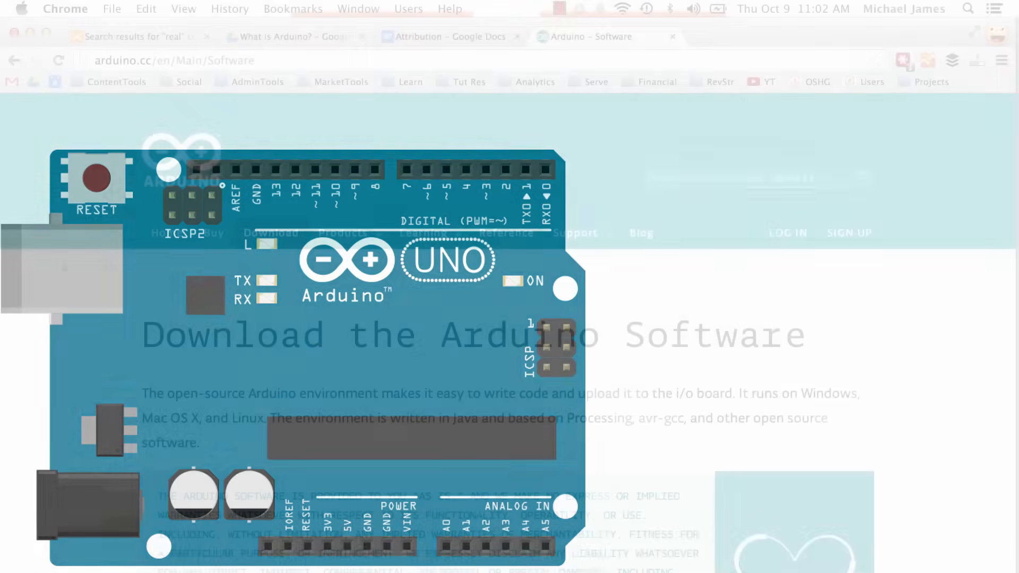
# Step: Reveal the Arduino 1.0.6 installer links for Windows, Mac OS X and Linux on the Software page
pyautogui.scroll(-3)
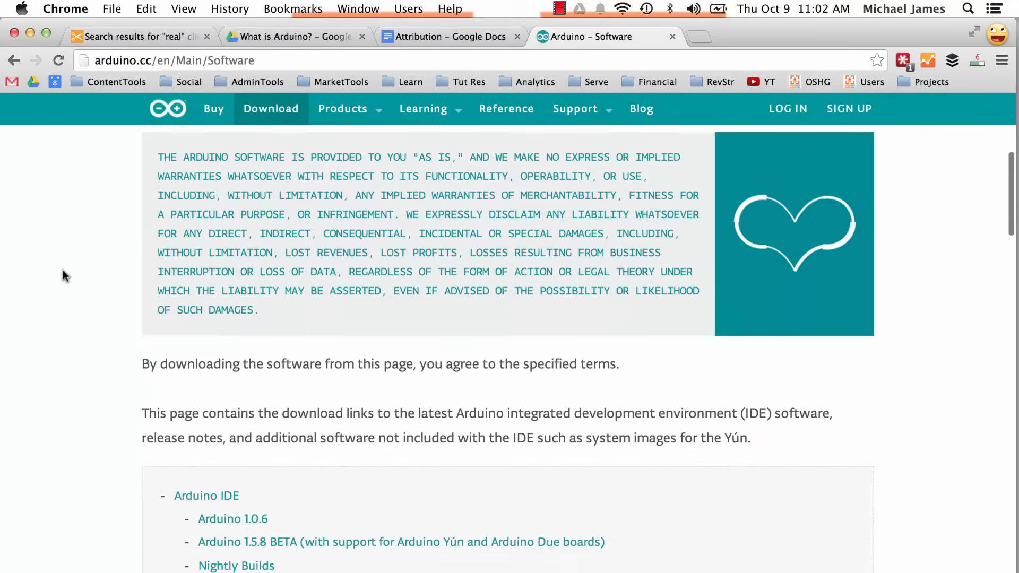
pyautogui.scroll(-3)
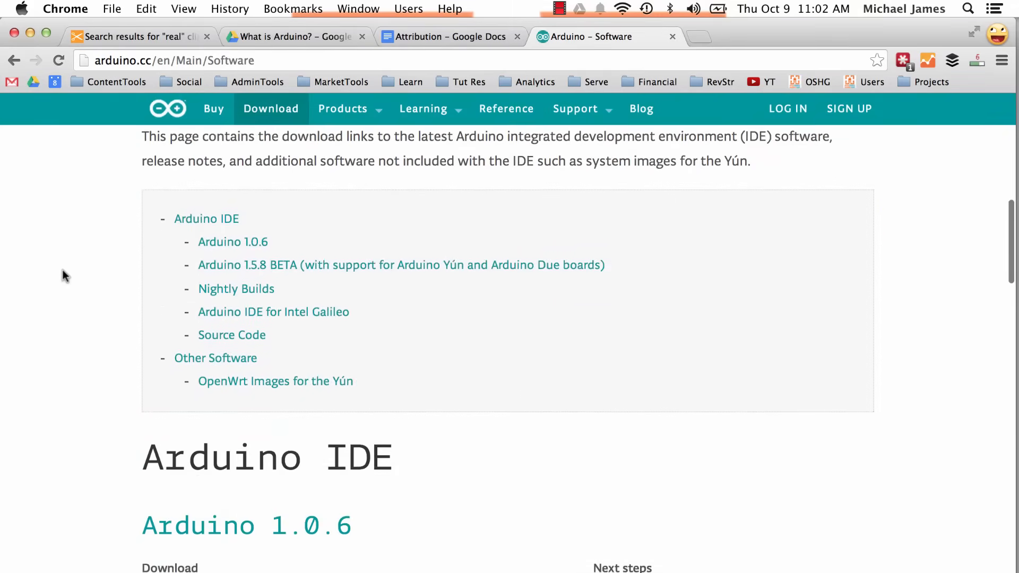
pyautogui.scroll(-3)
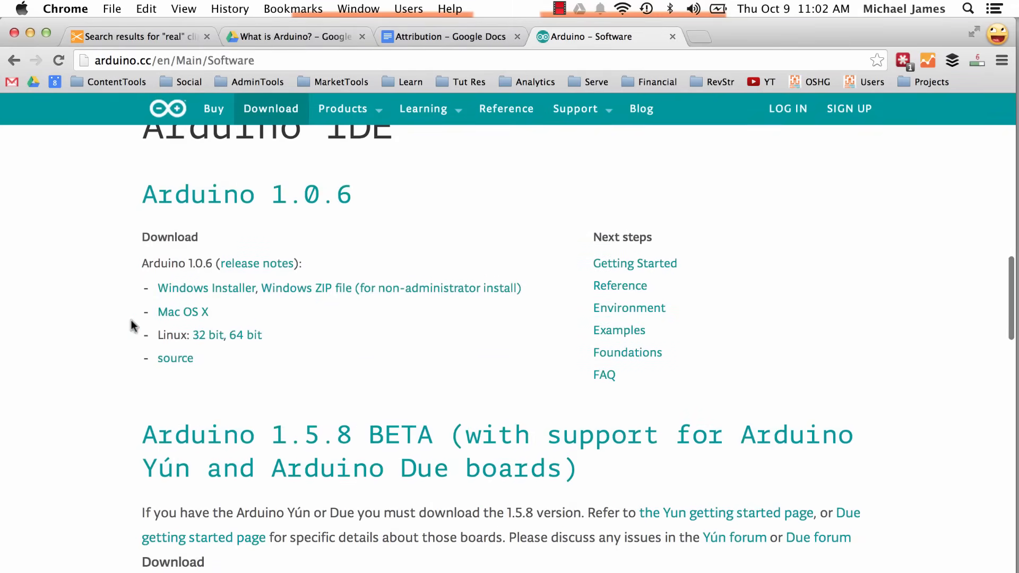
pyautogui.click(182, 312)
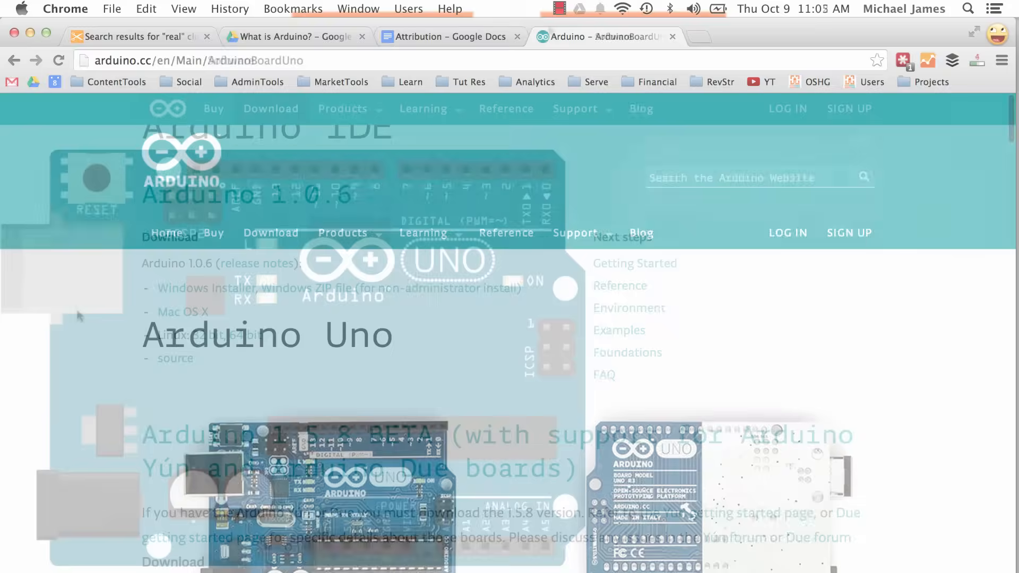
# Step: Download arduino-uno-Rev3-reference-design.zip from the Uno board page's schematic and reference design section
pyautogui.scroll(-3)
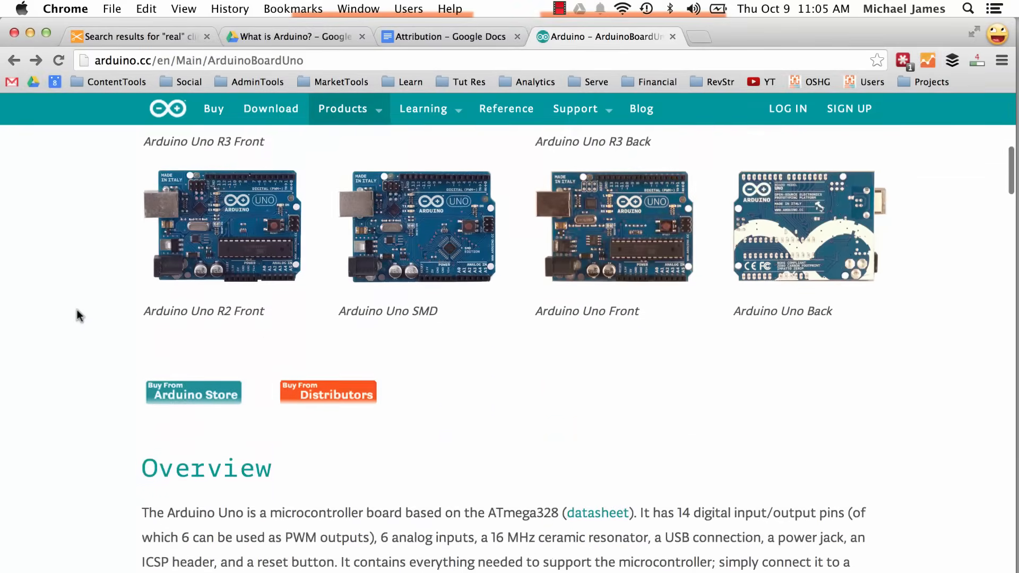
pyautogui.scroll(-3)
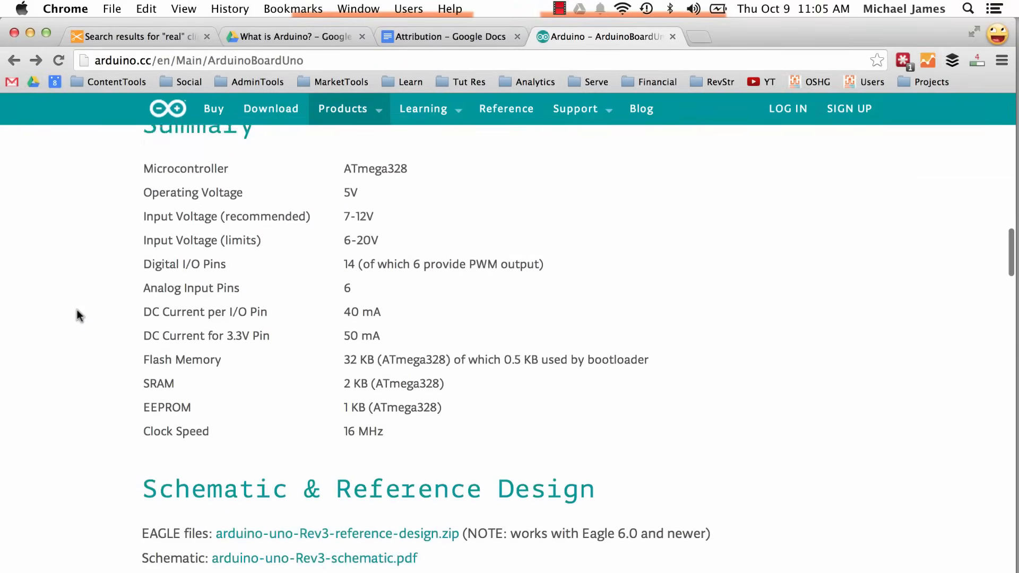
pyautogui.scroll(-3)
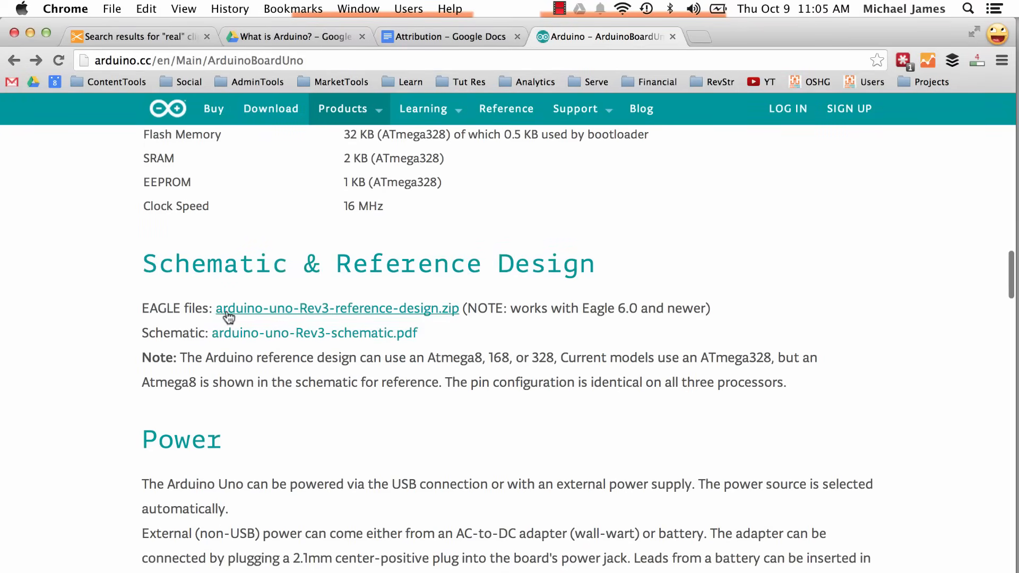
pyautogui.click(314, 332)
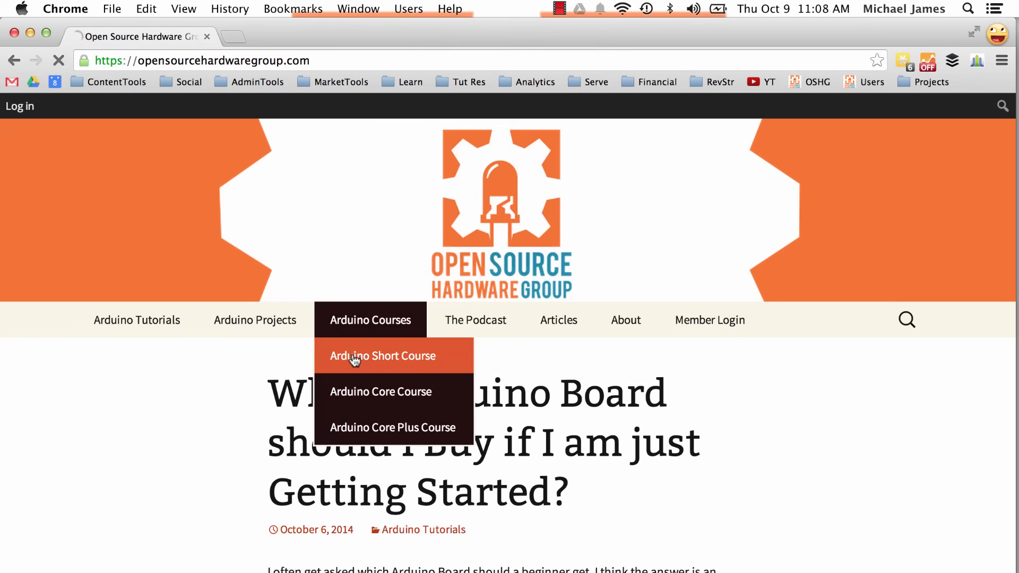
# Step: Go to the Arduino Short Course for Absolute Beginners and reach its free 12-part Register Now signup box
pyautogui.click(383, 356)
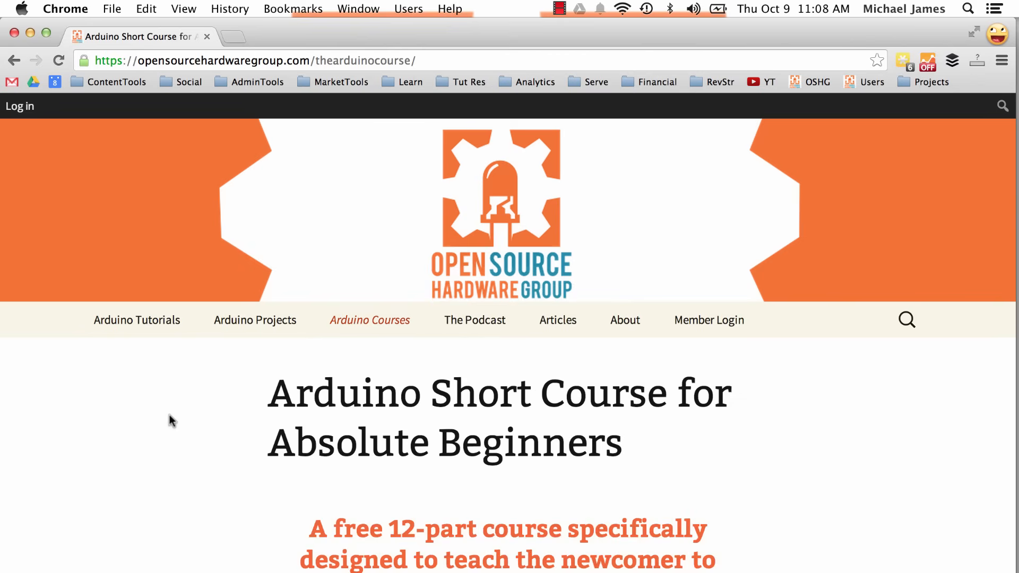
pyautogui.scroll(-3)
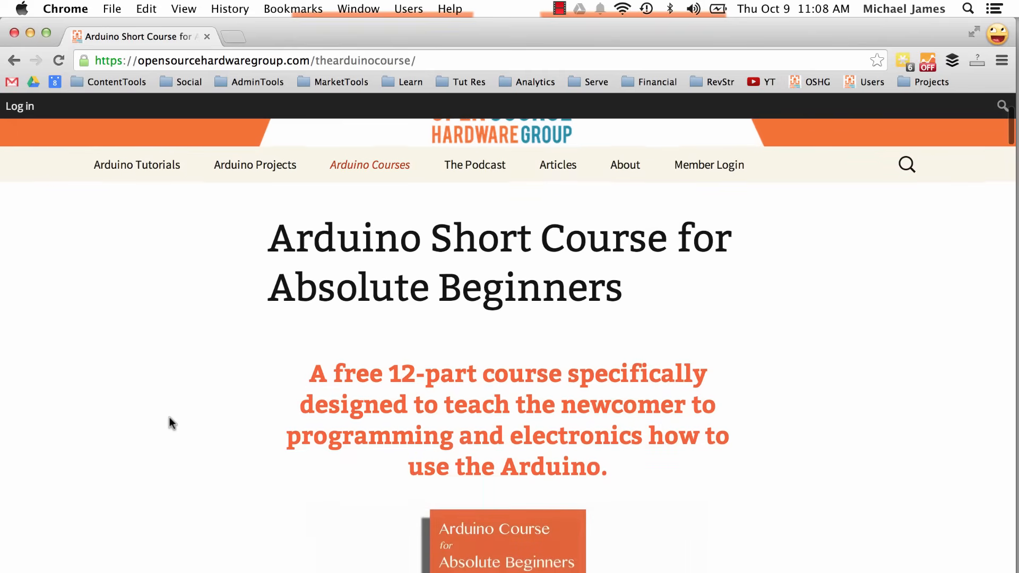
pyautogui.scroll(-3)
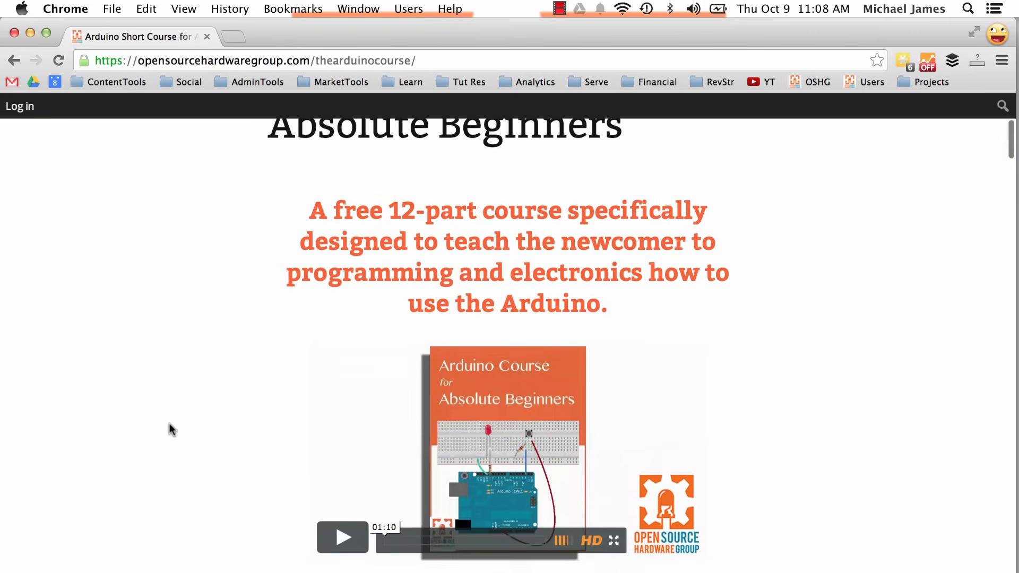
pyautogui.scroll(-3)
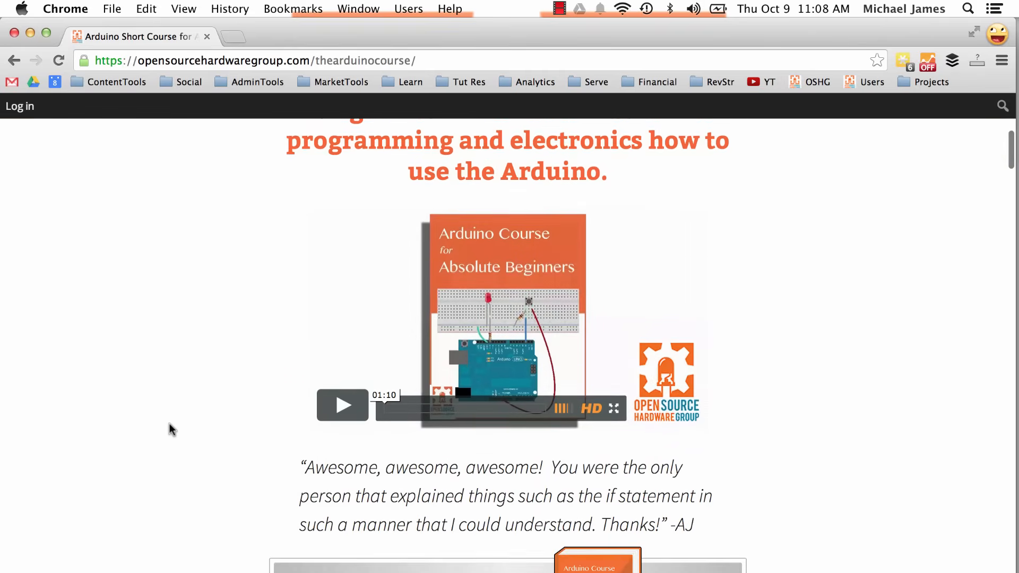
pyautogui.scroll(-3)
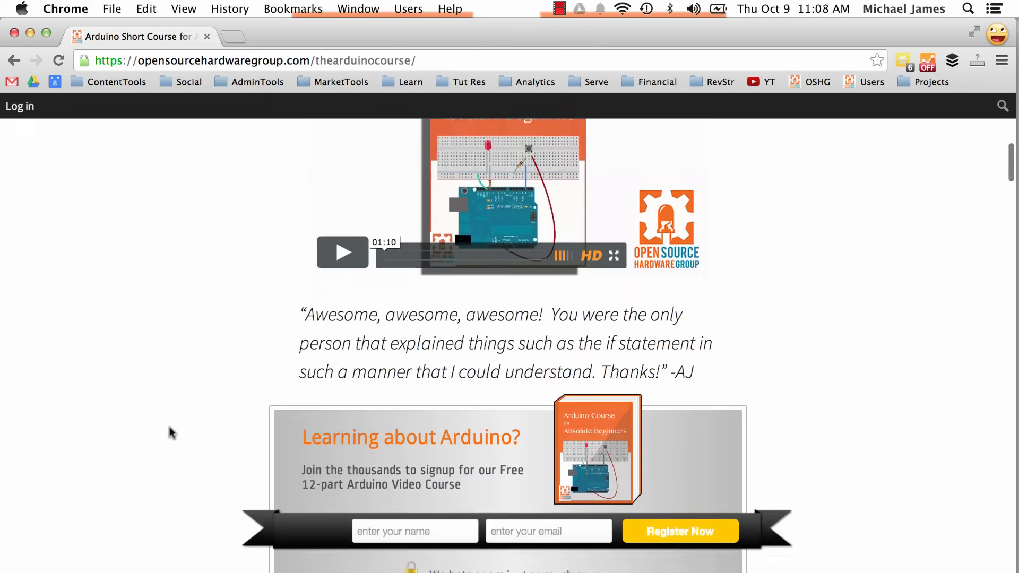
pyautogui.scroll(-3)
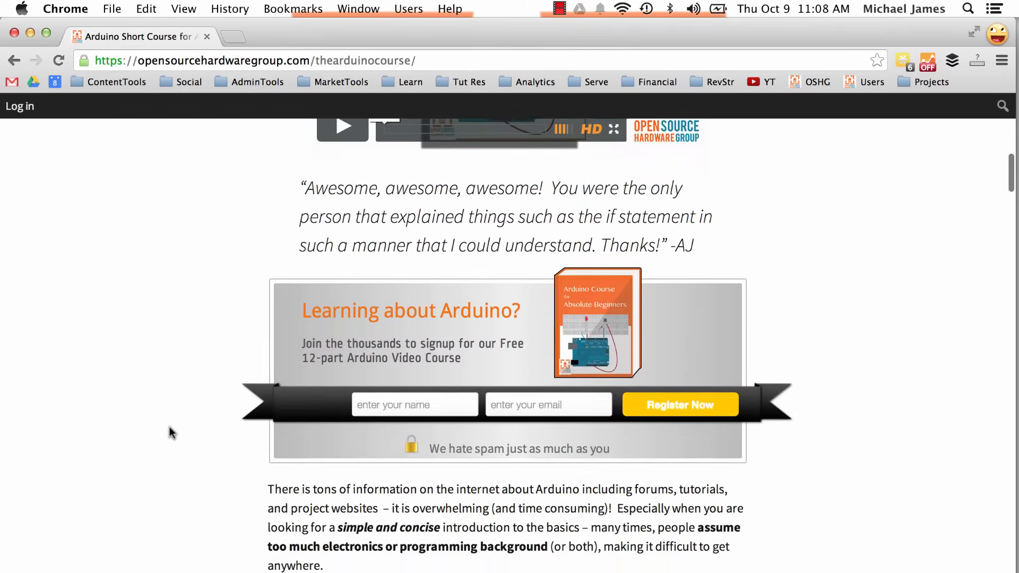
pyautogui.scroll(-3)
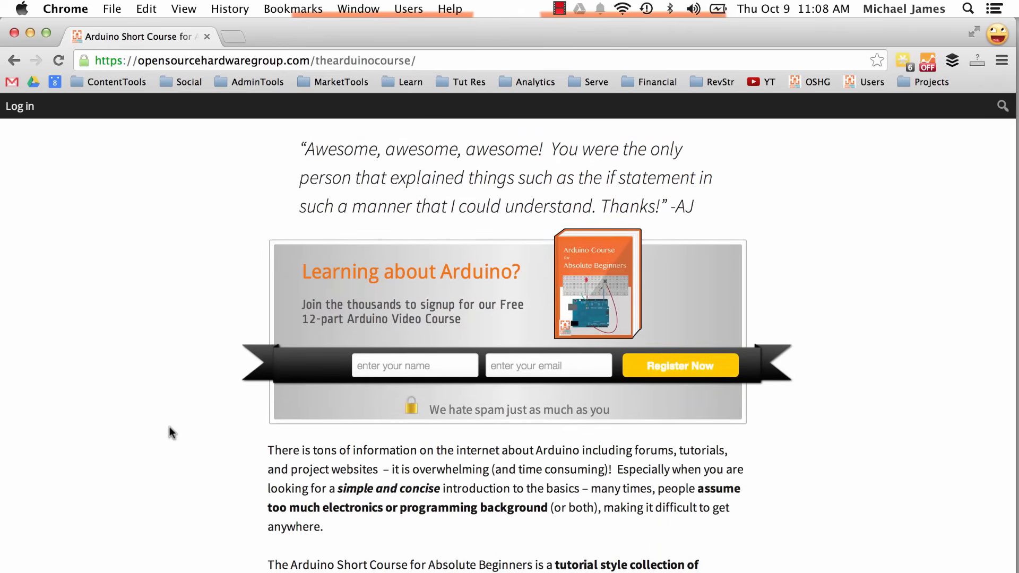